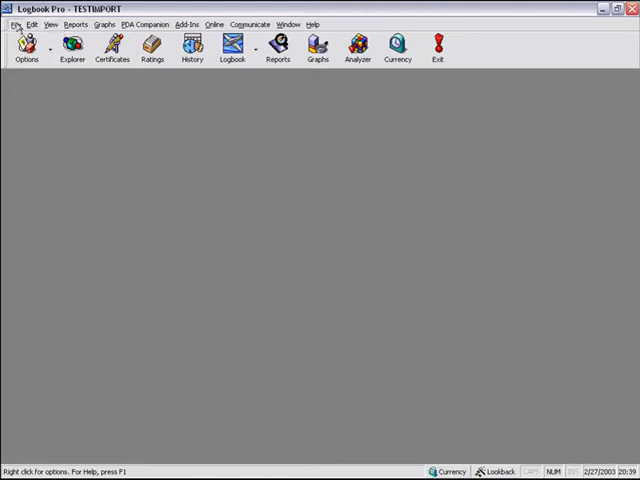
# Open the File menu in the TESTIMPORT logbook
pyautogui.click(14, 24)
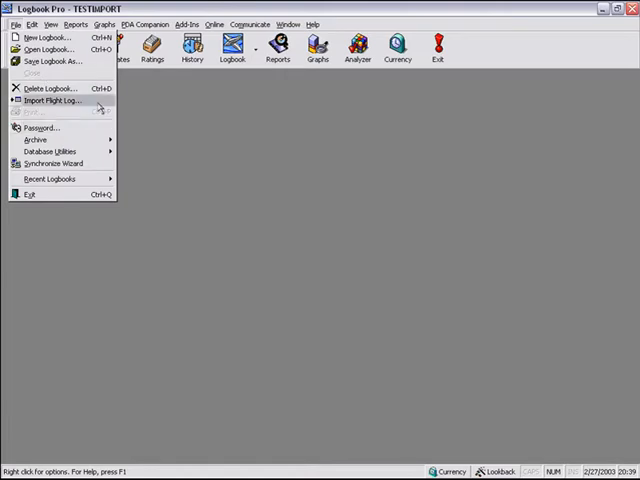
# Launch the Import Flight Log wizard from the File menu
pyautogui.click(50, 100)
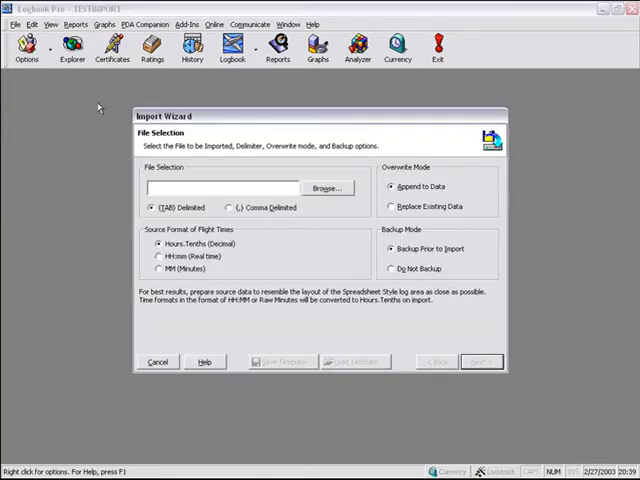
pyautogui.moveTo(350, 120)
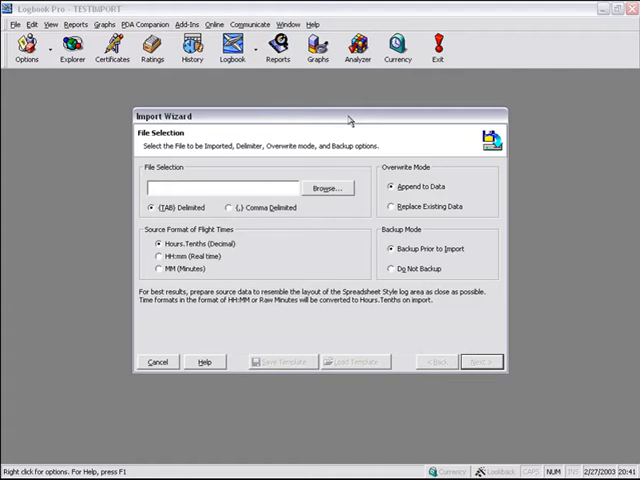
pyautogui.moveTo(116, 16)
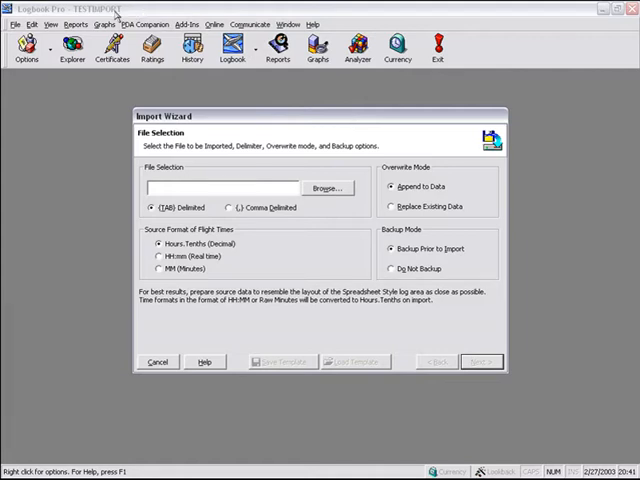
pyautogui.click(327, 188)
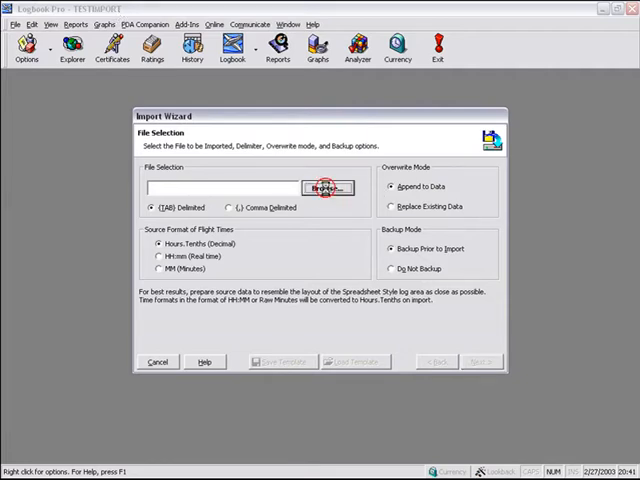
# Browse to the Temp folder and pick LogToImport.txt
pyautogui.click(327, 188)
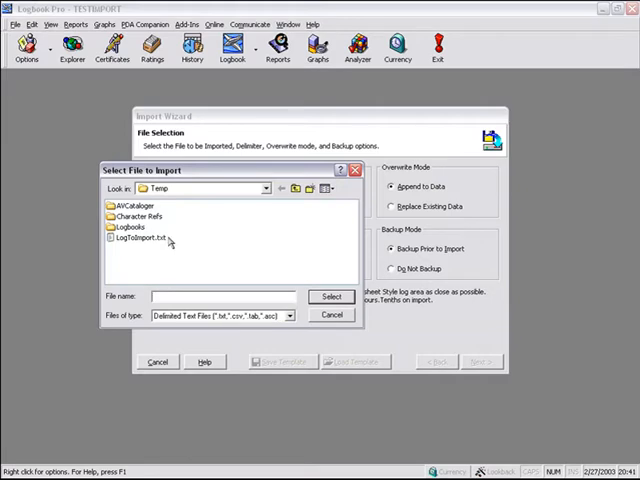
pyautogui.click(140, 237)
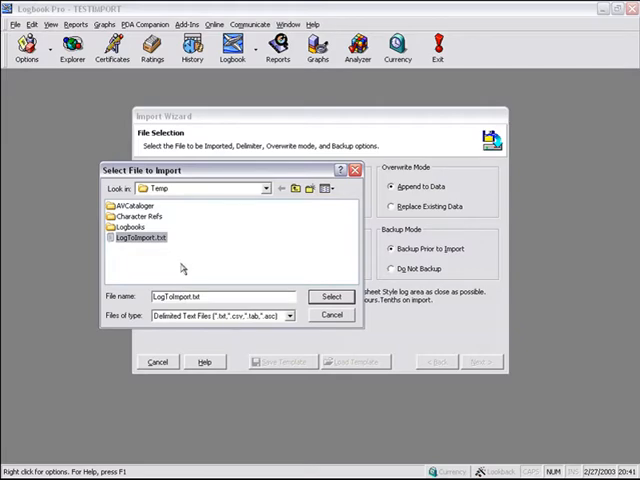
pyautogui.moveTo(235, 323)
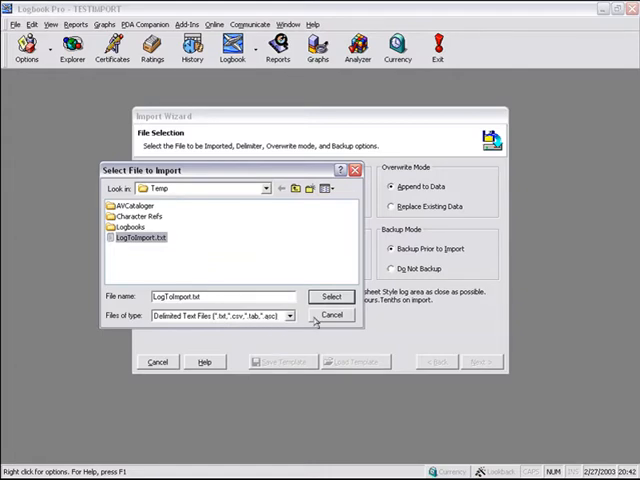
# Confirm the file so the wizard shows E:\Temp\LogToImport.txt as source
pyautogui.click(332, 296)
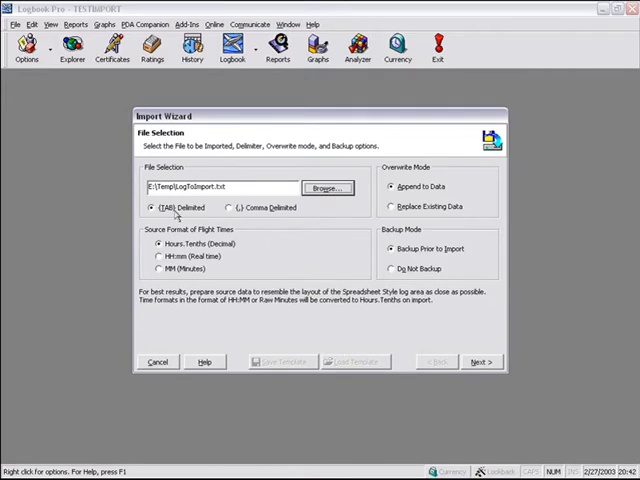
pyautogui.moveTo(296, 231)
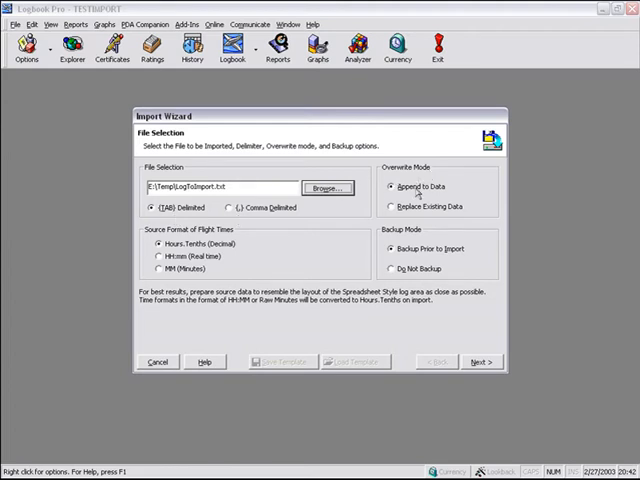
pyautogui.moveTo(478, 188)
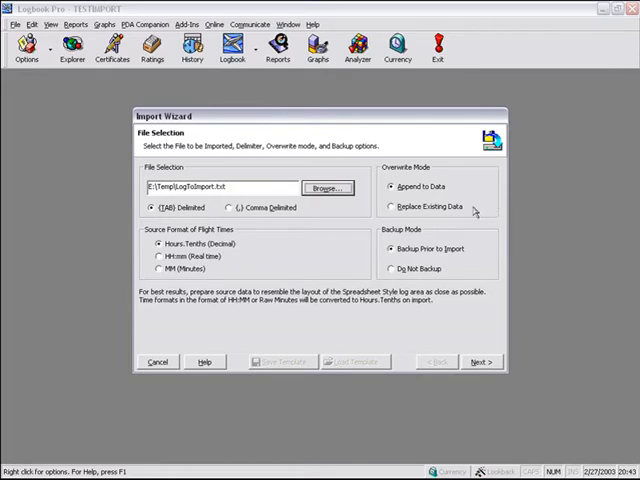
pyautogui.moveTo(503, 202)
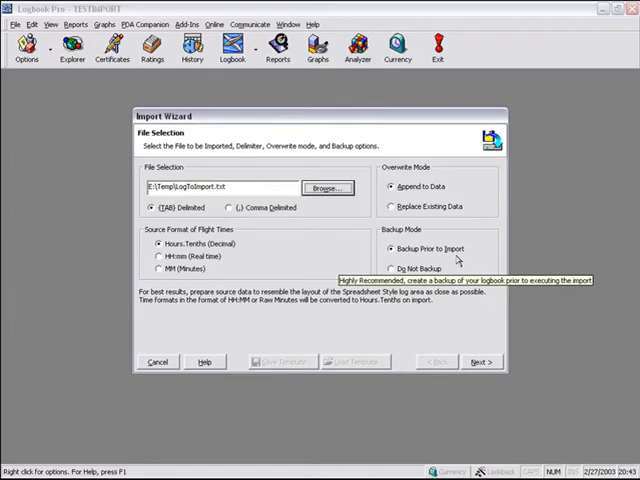
pyautogui.moveTo(447, 298)
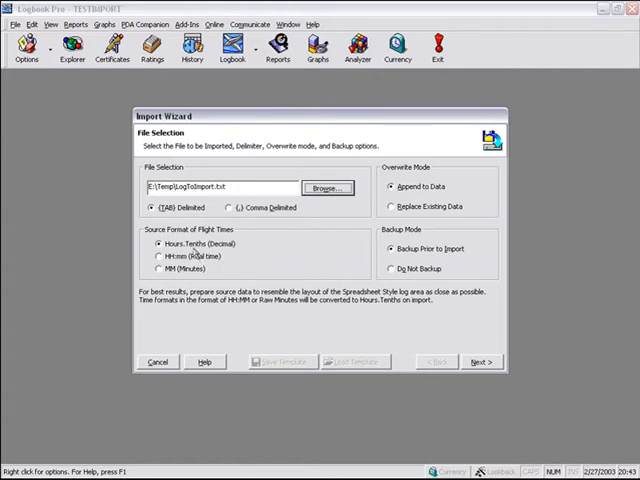
pyautogui.moveTo(355, 315)
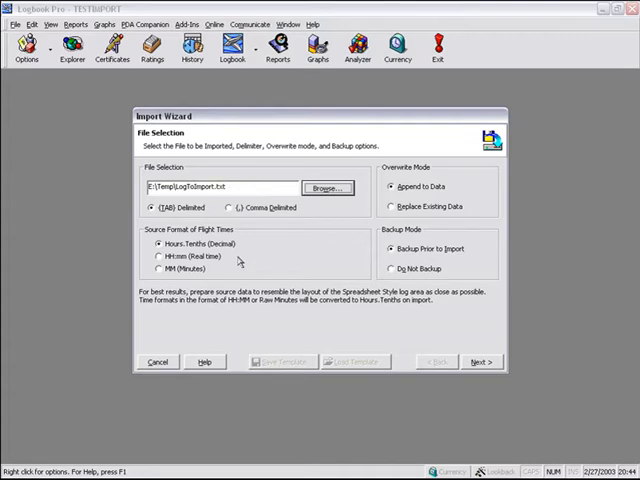
pyautogui.moveTo(263, 258)
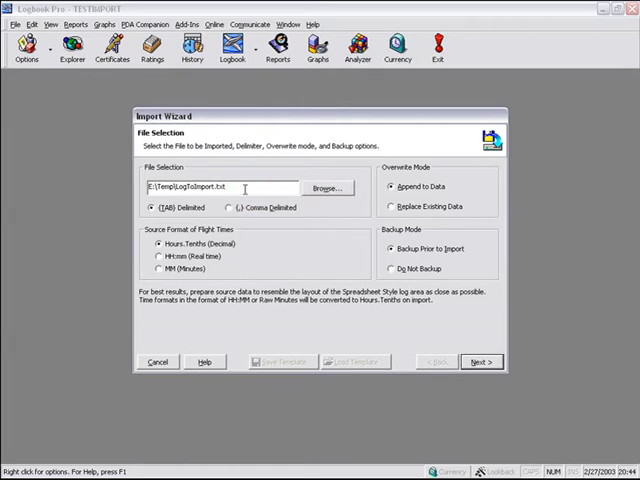
pyautogui.click(220, 187)
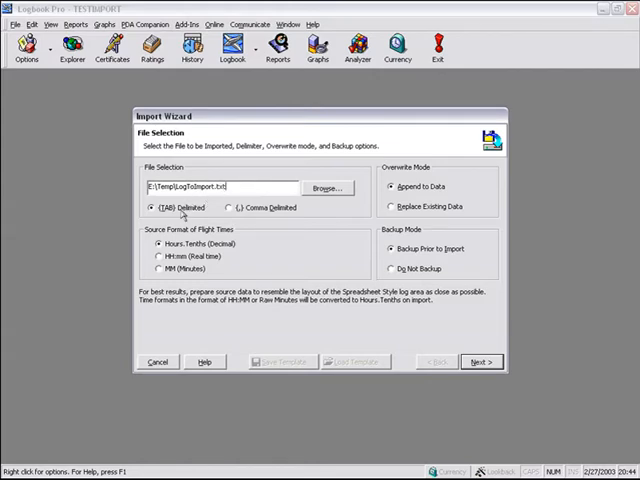
pyautogui.click(232, 207)
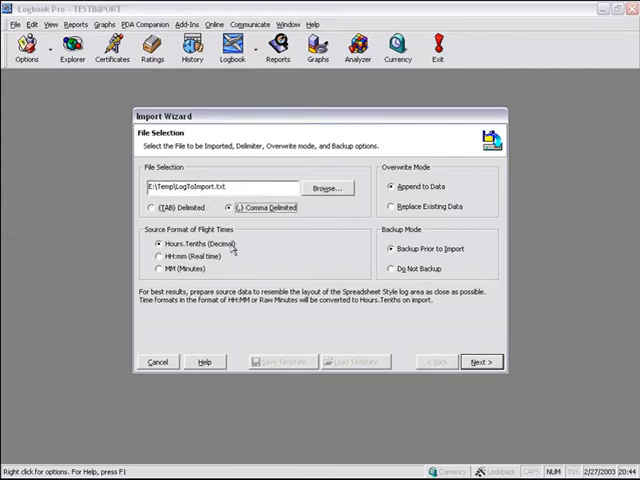
pyautogui.click(152, 207)
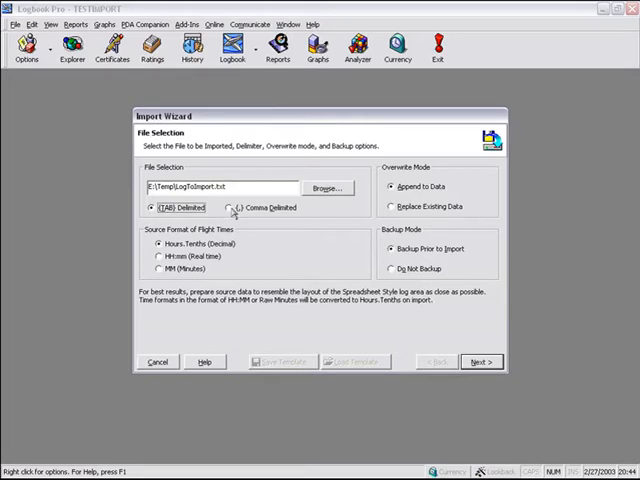
pyautogui.moveTo(257, 263)
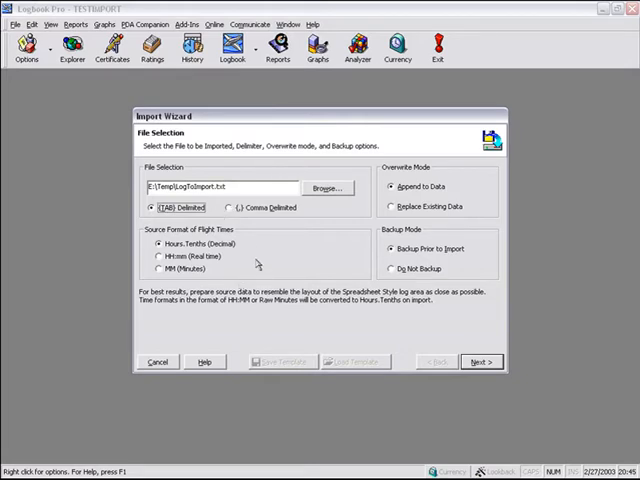
pyautogui.click(481, 361)
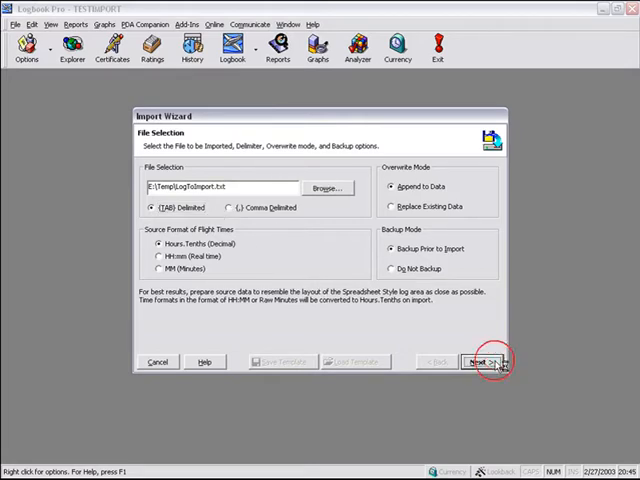
# Pass the 1095-row preview with the first row as column headers
pyautogui.click(478, 361)
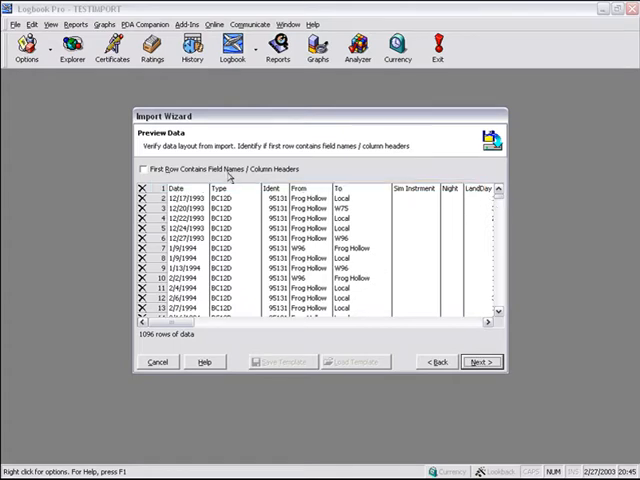
pyautogui.click(140, 169)
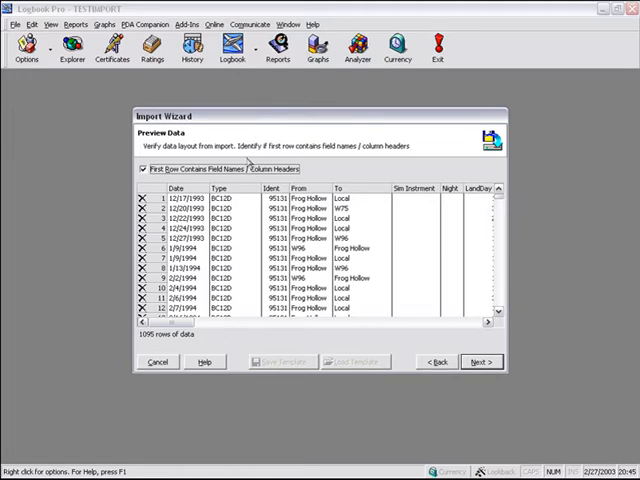
pyautogui.moveTo(504, 242)
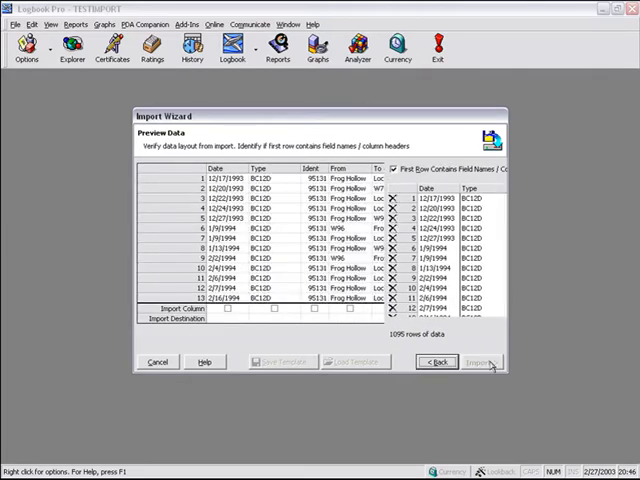
pyautogui.click(480, 361)
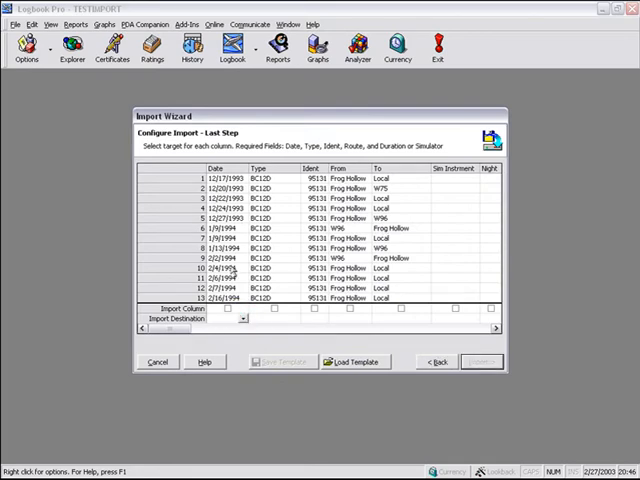
# Map Date, Type, From, To, Sim Instrment and LandDay columns to their logbook fields
pyautogui.click(242, 318)
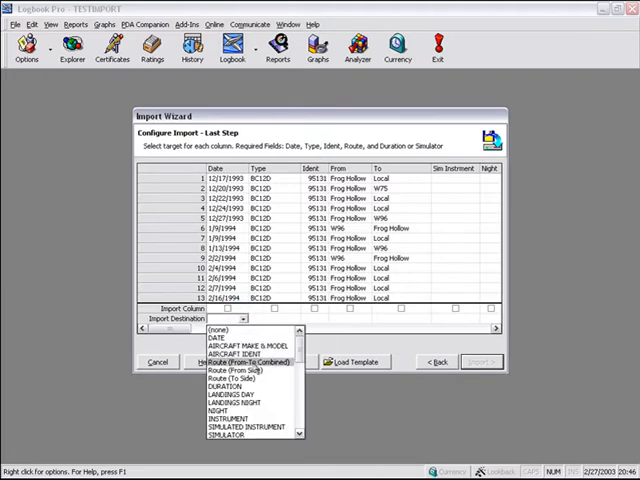
pyautogui.click(213, 338)
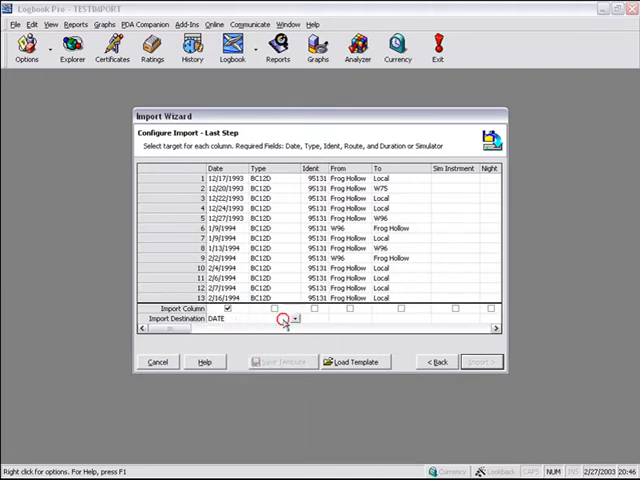
pyautogui.click(295, 320)
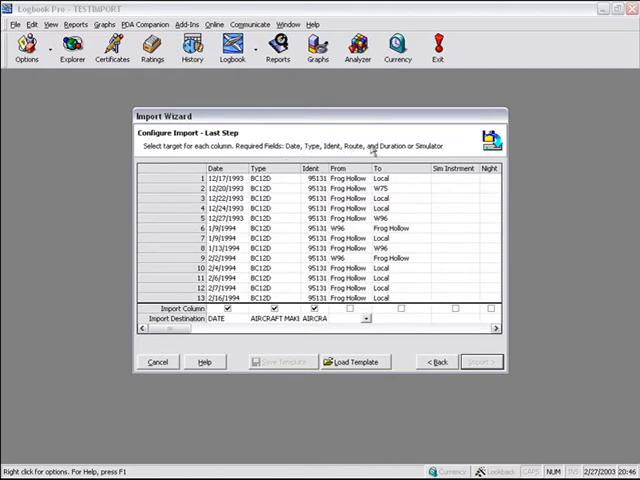
pyautogui.click(366, 320)
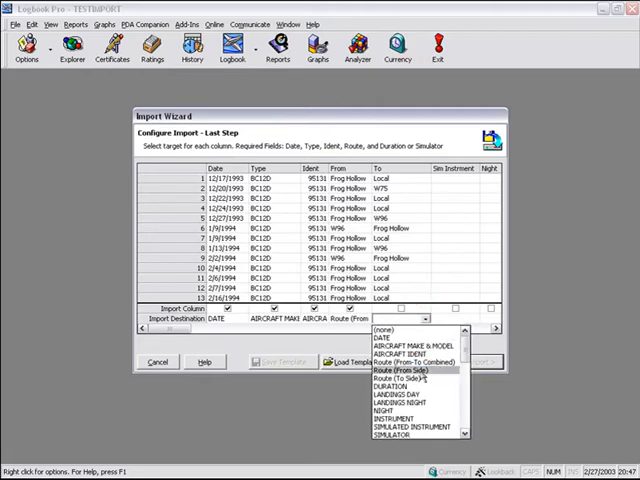
pyautogui.click(399, 378)
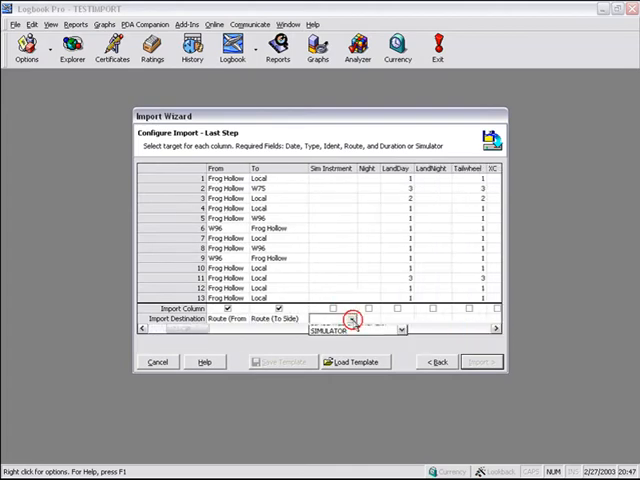
pyautogui.click(401, 328)
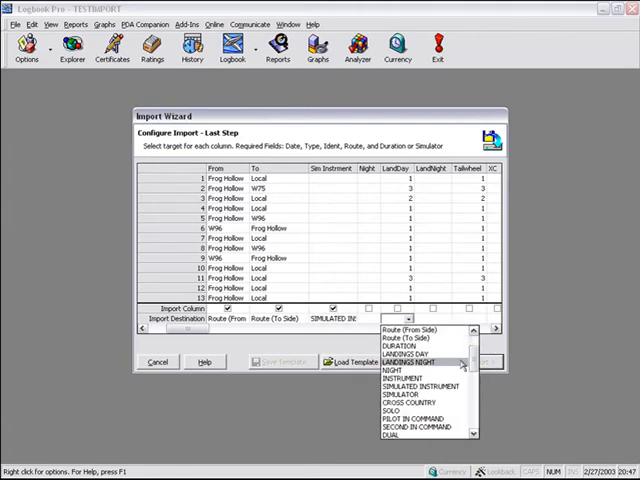
pyautogui.click(425, 360)
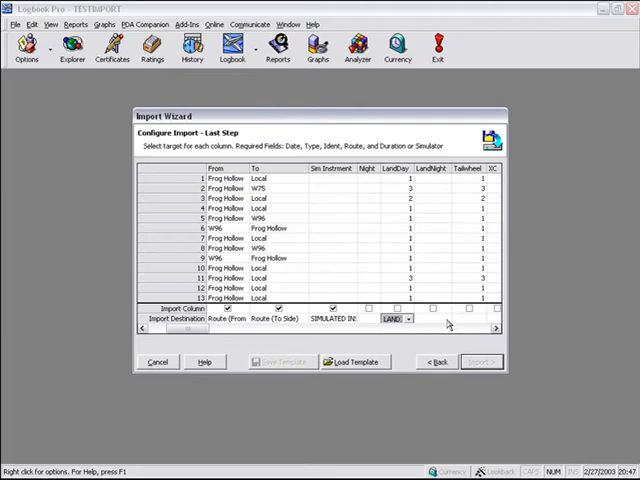
pyautogui.hscroll(3)
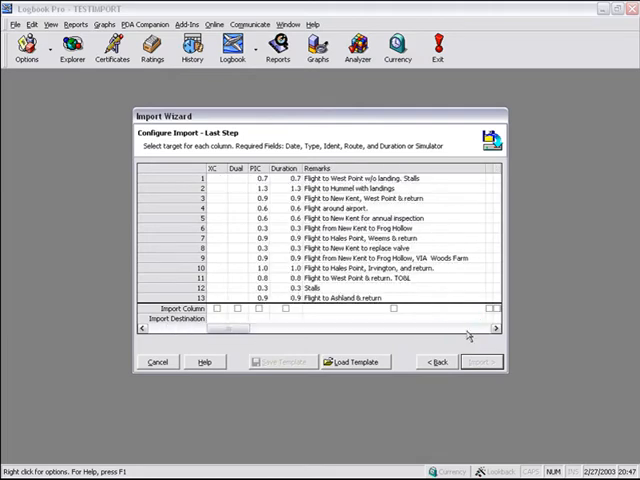
# Map the Duration column to DURATION and Remarks to REMARKS
pyautogui.click(312, 318)
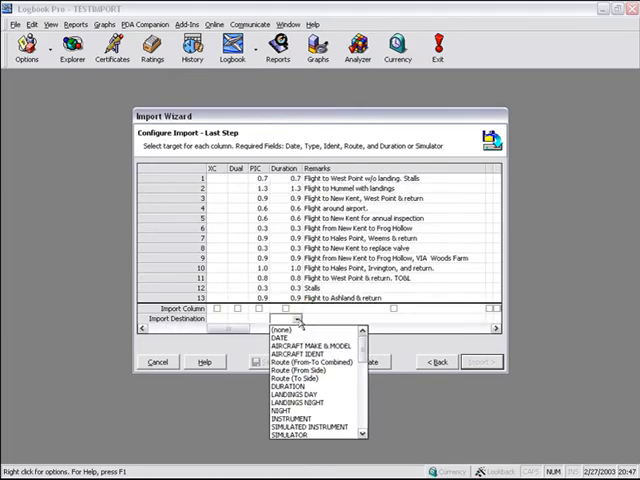
pyautogui.click(303, 387)
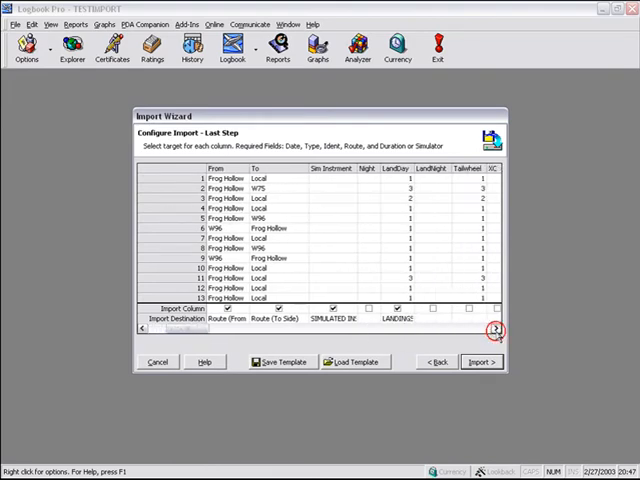
pyautogui.click(496, 329)
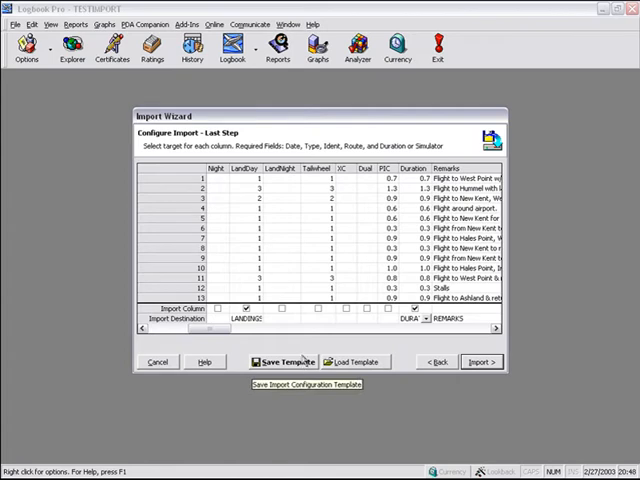
pyautogui.moveTo(307, 350)
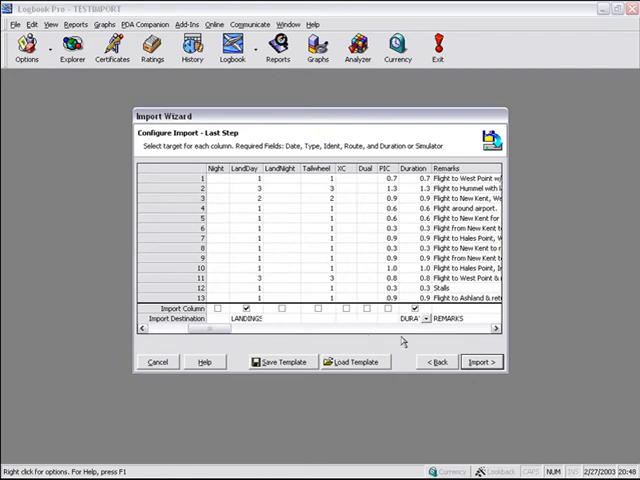
pyautogui.moveTo(283, 361)
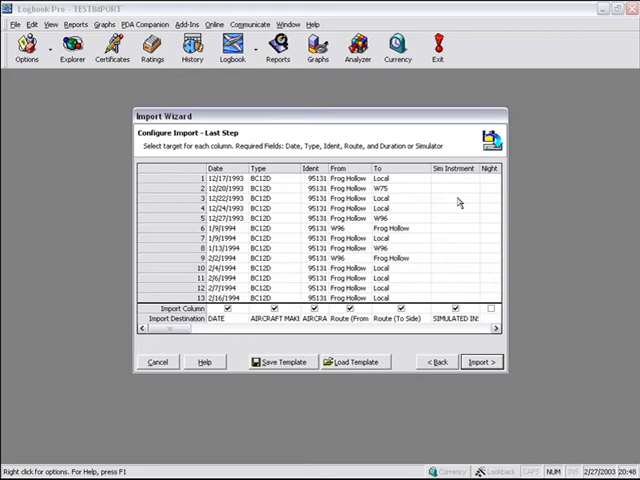
pyautogui.moveTo(388, 347)
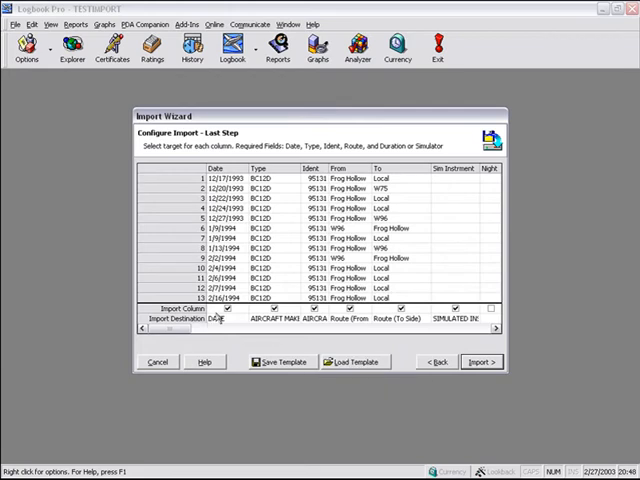
pyautogui.moveTo(455, 345)
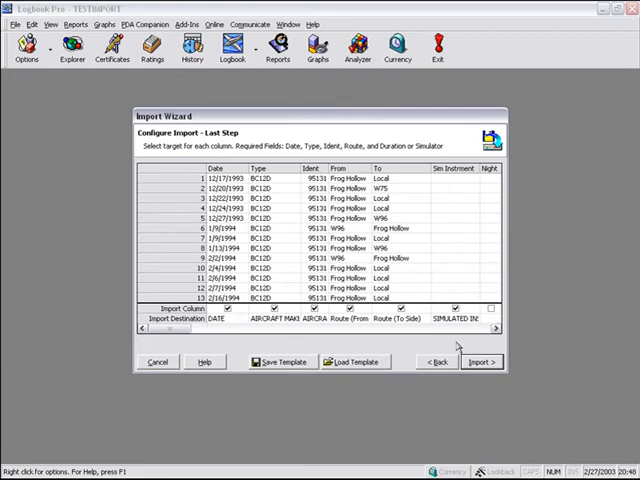
pyautogui.moveTo(483, 368)
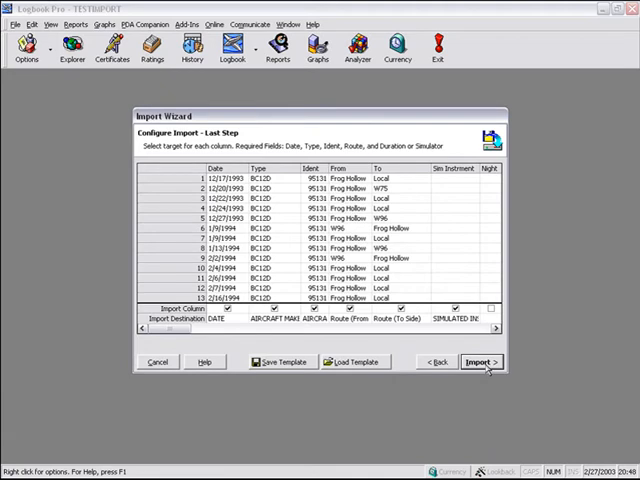
# Start the import and agree to compact the data file
pyautogui.click(480, 361)
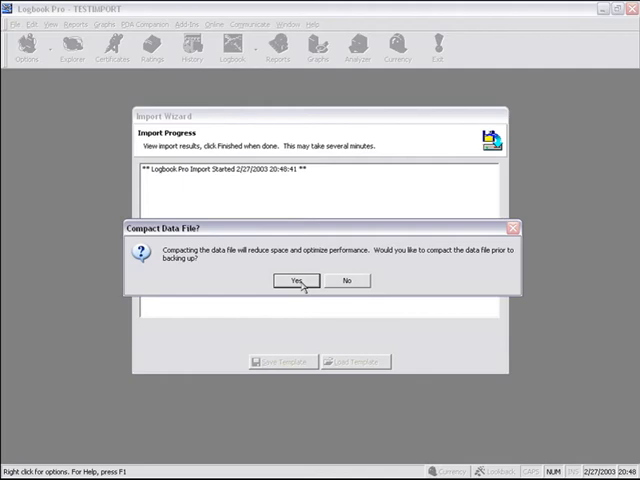
pyautogui.click(295, 280)
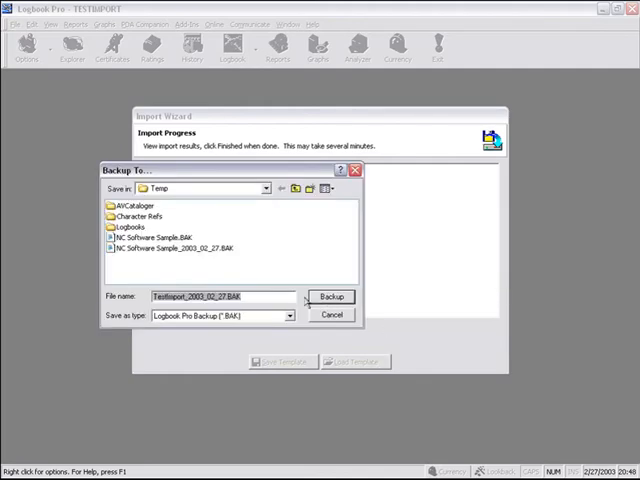
# Save the backup TestImport_2003_02_27.BAK in Temp and let the import run
pyautogui.click(331, 296)
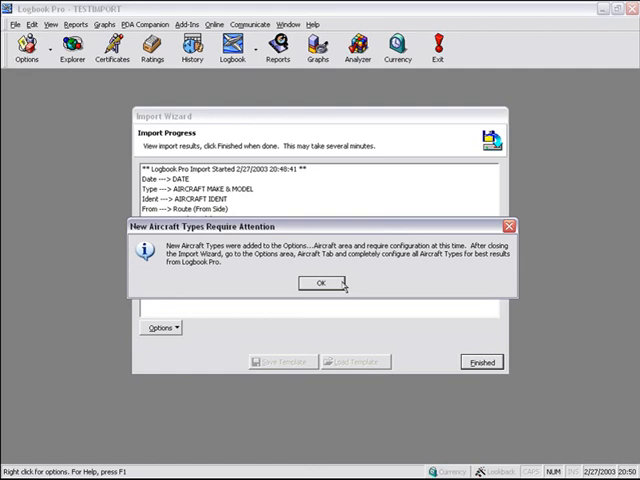
pyautogui.moveTo(340, 285)
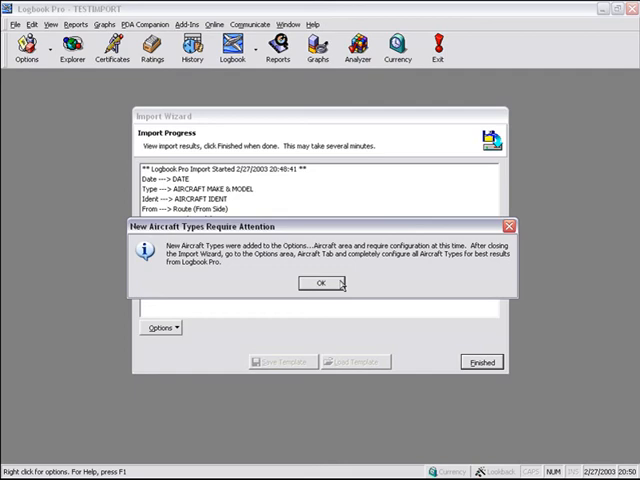
# Dismiss the New Aircraft Types notice and finish the Import Wizard
pyautogui.click(320, 282)
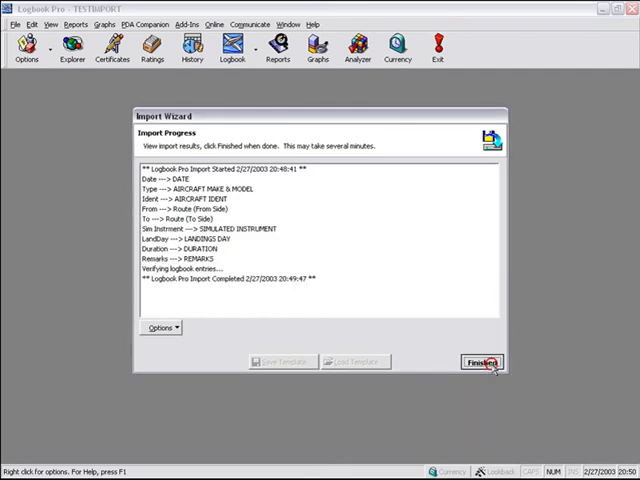
pyautogui.click(481, 362)
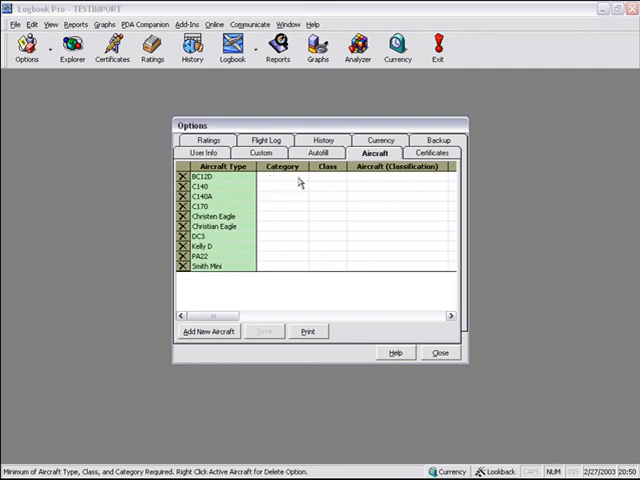
# Set the BC12D aircraft's category to Airplane and close the aircraft options
pyautogui.click(283, 178)
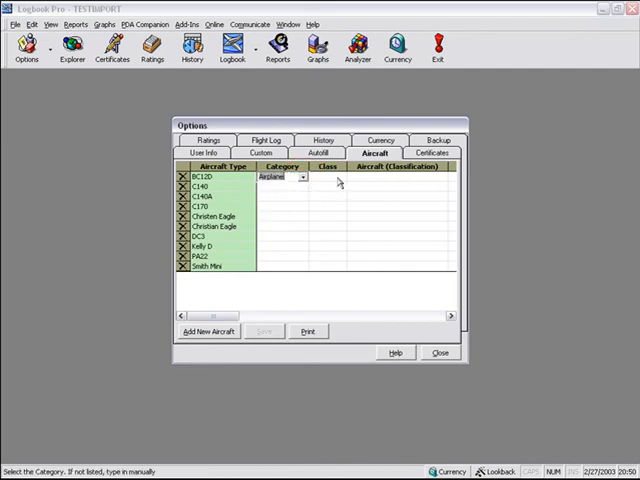
pyautogui.click(346, 177)
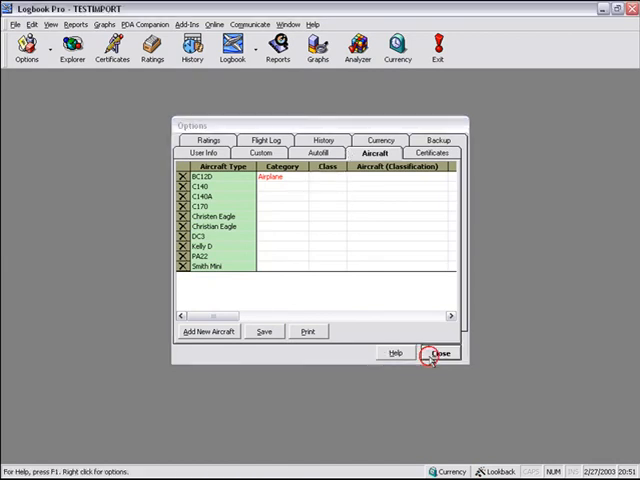
pyautogui.click(439, 353)
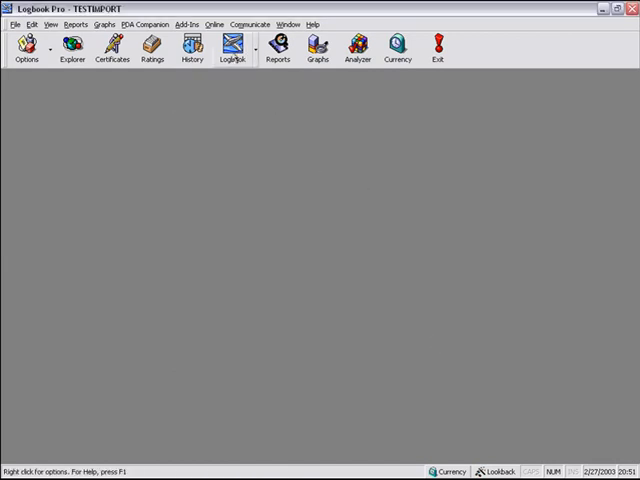
# Scroll through the Spreadsheet Style logbook to review the C140 and BC12D Frog Hollow entries
pyautogui.click(232, 45)
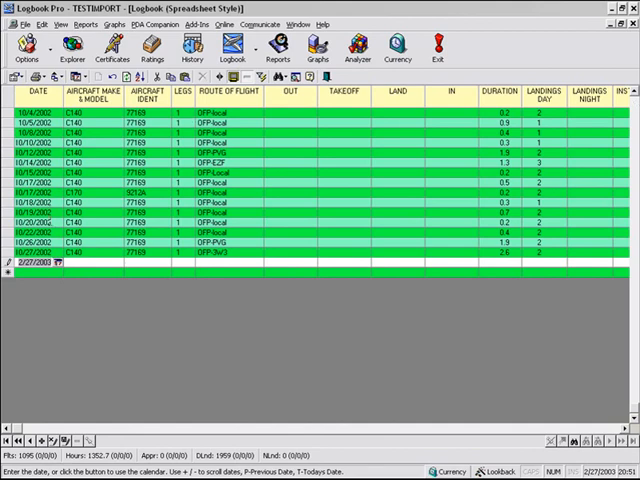
pyautogui.scroll(3)
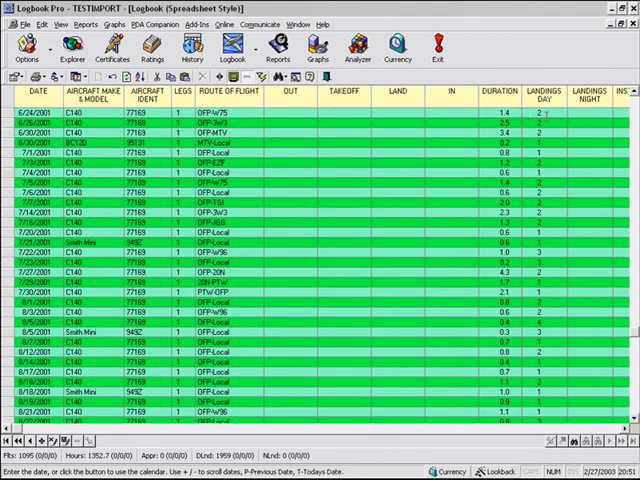
pyautogui.scroll(3)
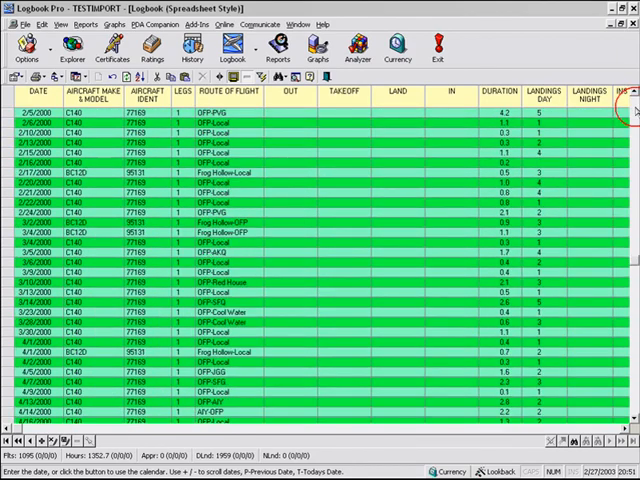
pyautogui.scroll(-3)
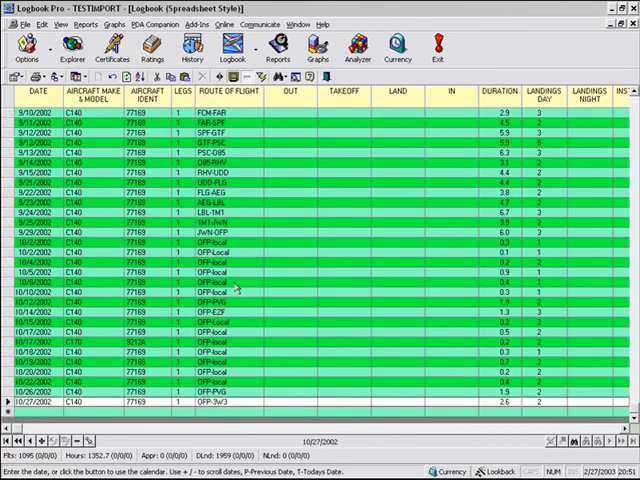